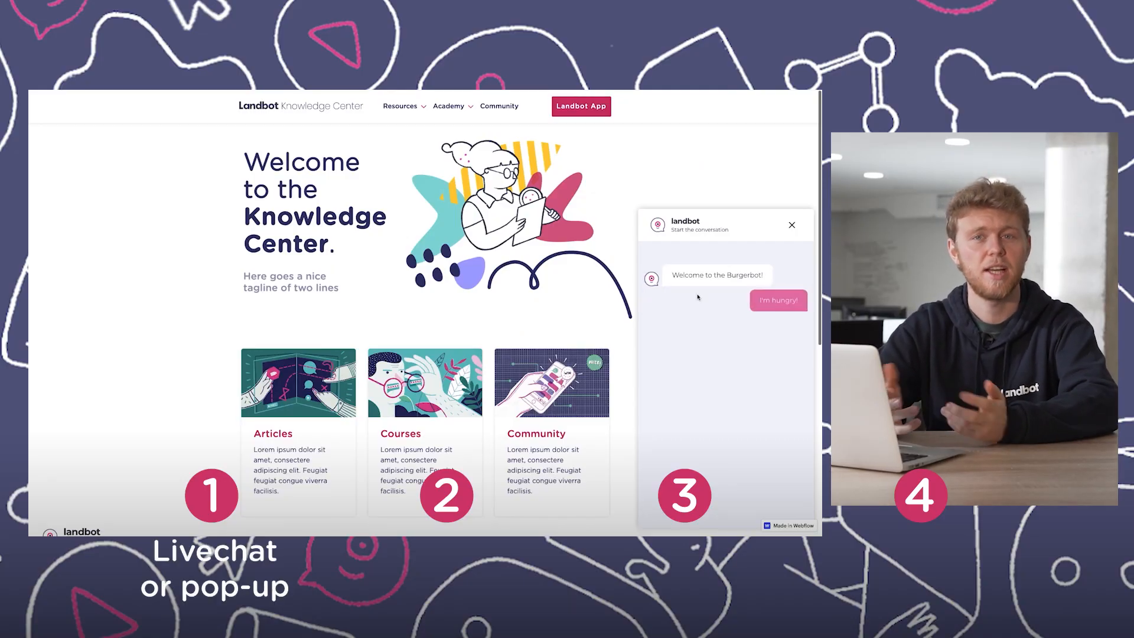
Tour the live site's academy menu and All Courses page to demo the embedded bot
{"action": "left_click", "coordinate": [778, 300]}
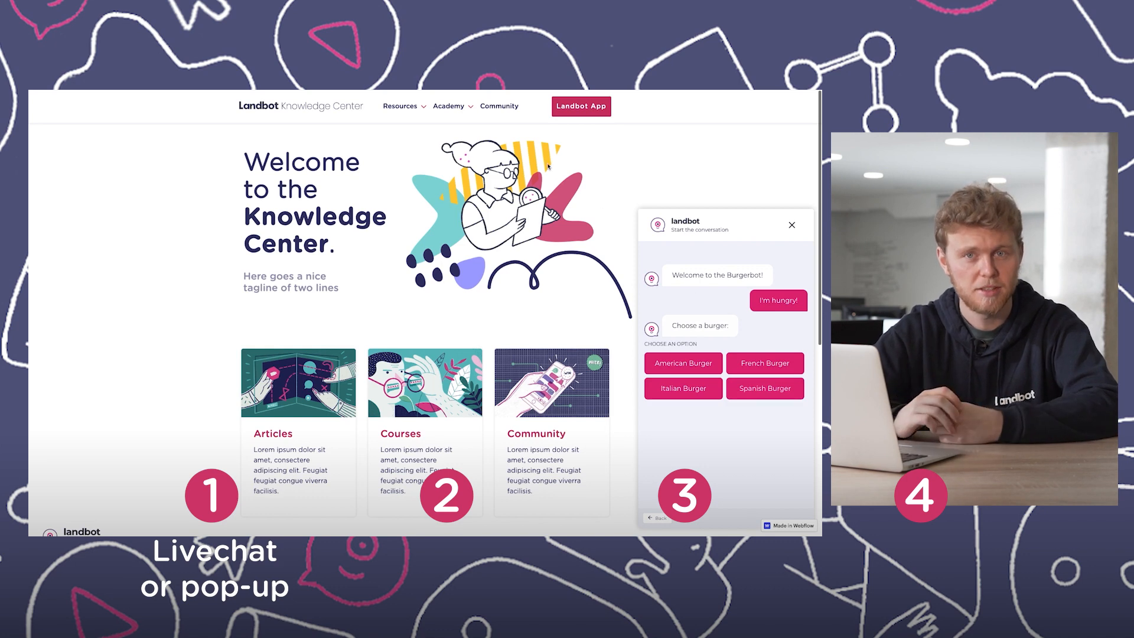
{"action": "left_click", "coordinate": [449, 106]}
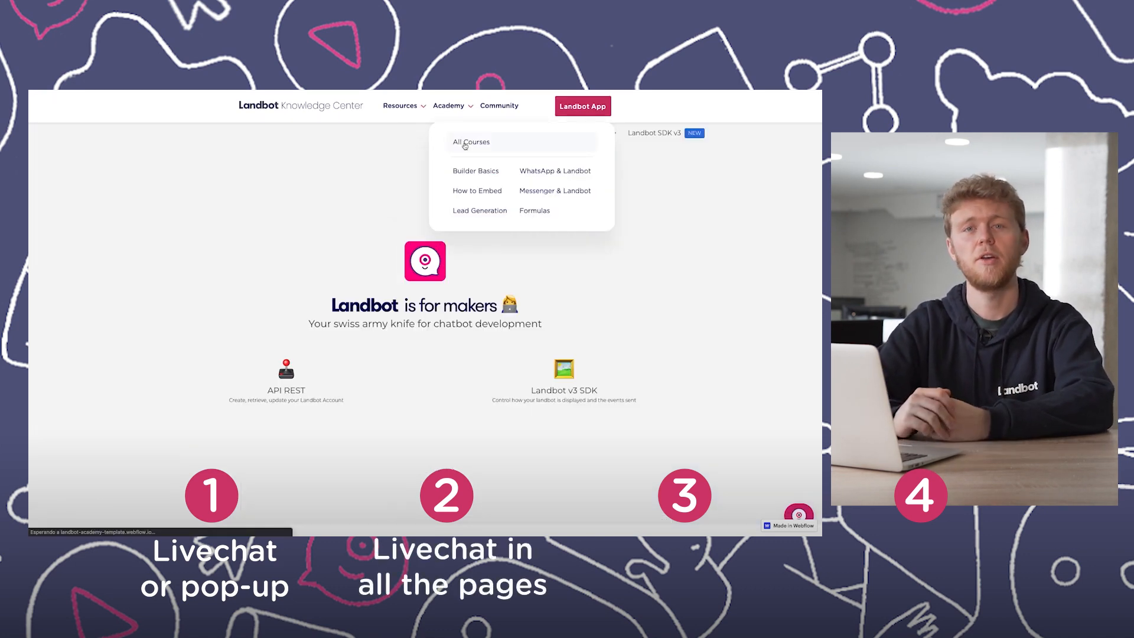
{"action": "left_click", "coordinate": [471, 142]}
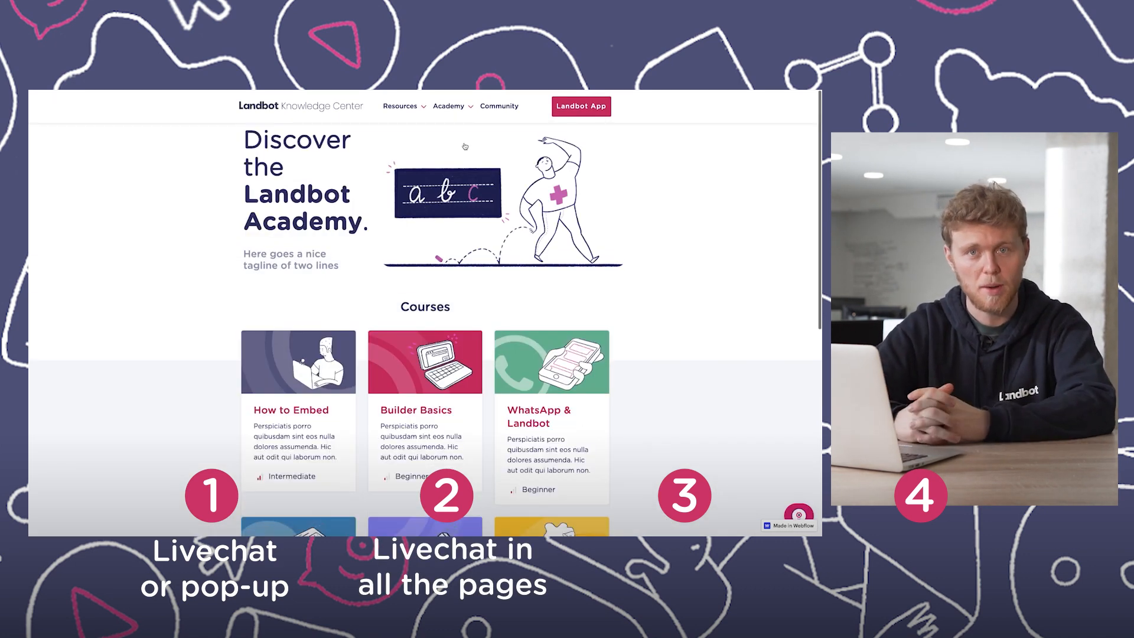
{"action": "scroll", "scroll_direction": "down", "scroll_amount": 3}
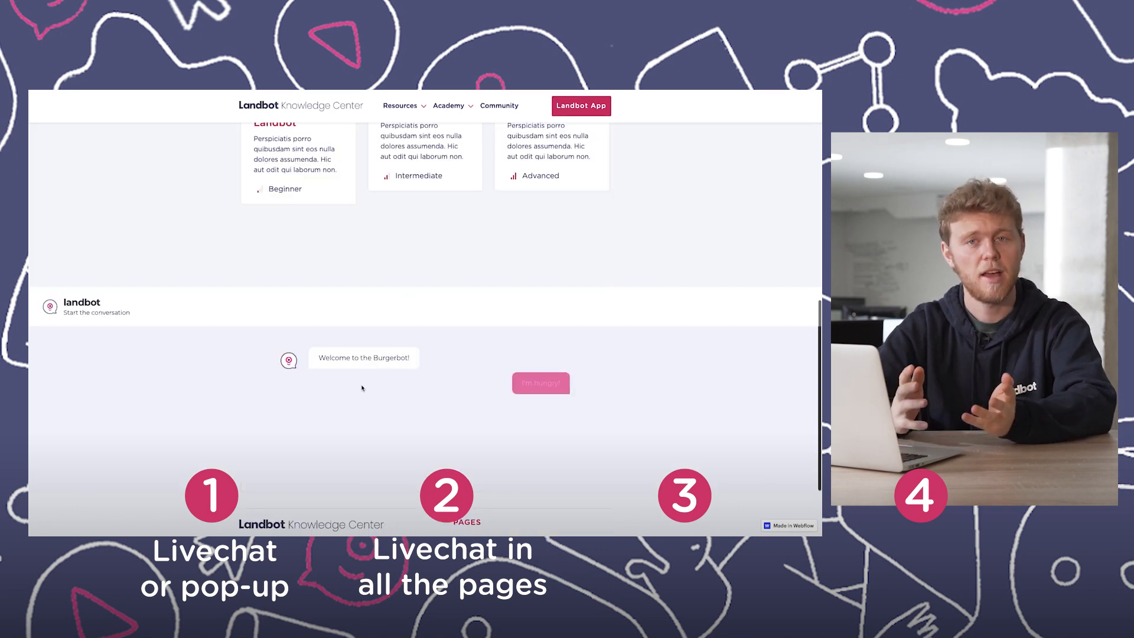
{"action": "scroll", "scroll_direction": "up", "scroll_amount": 3}
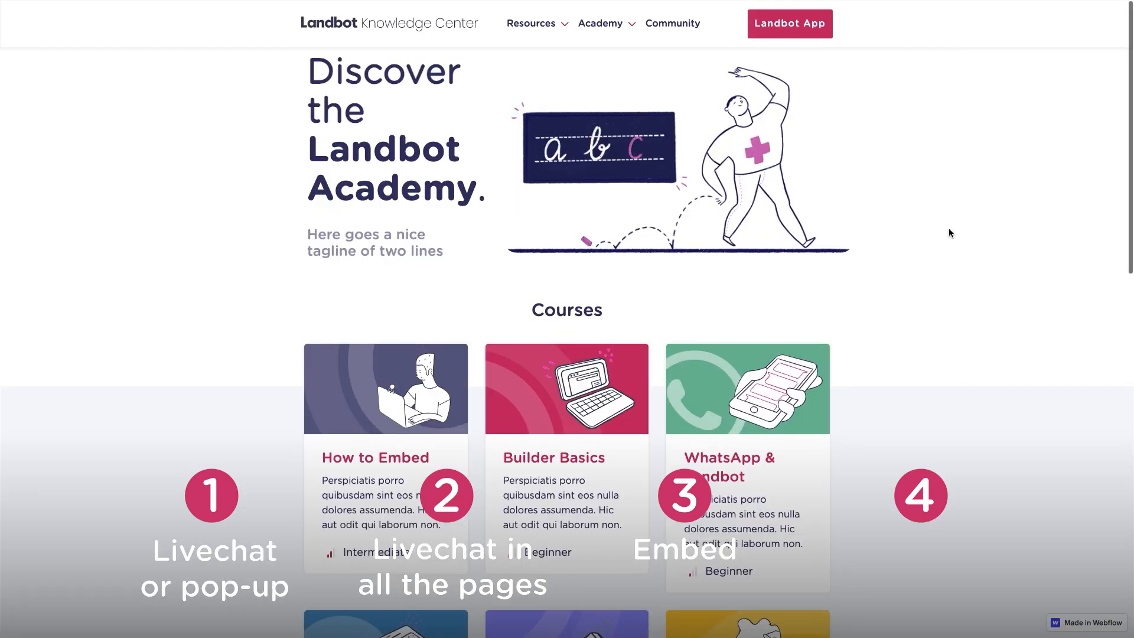
{"action": "scroll", "scroll_direction": "down", "scroll_amount": 3}
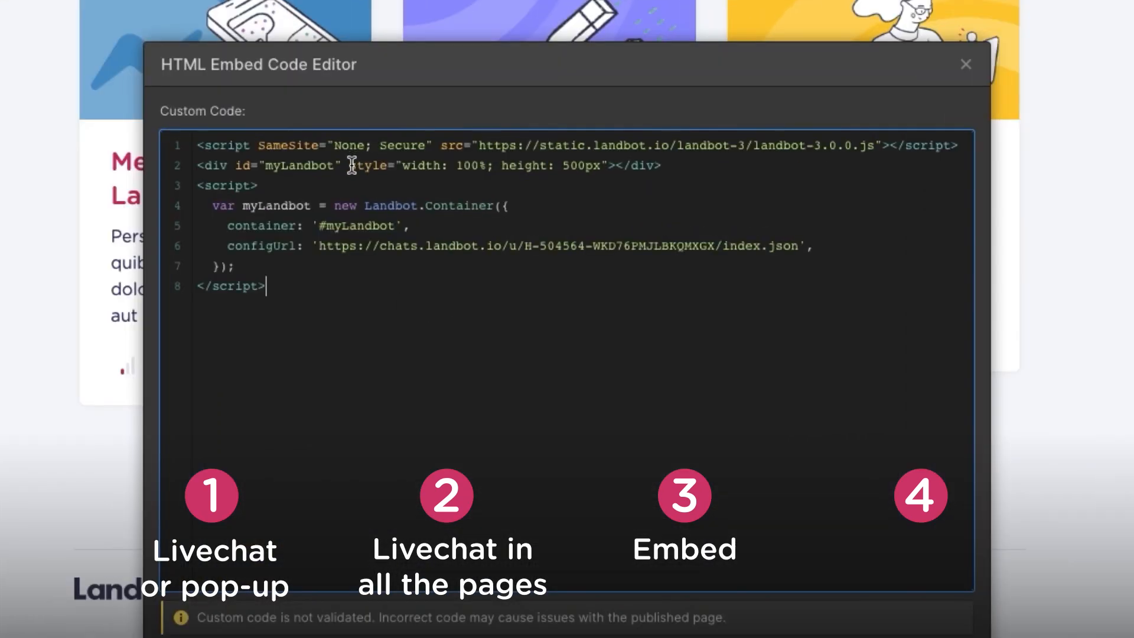
In the full-page bot, choose American Burger and add Lettuce as a topping
{"action": "left_click", "coordinate": [966, 65]}
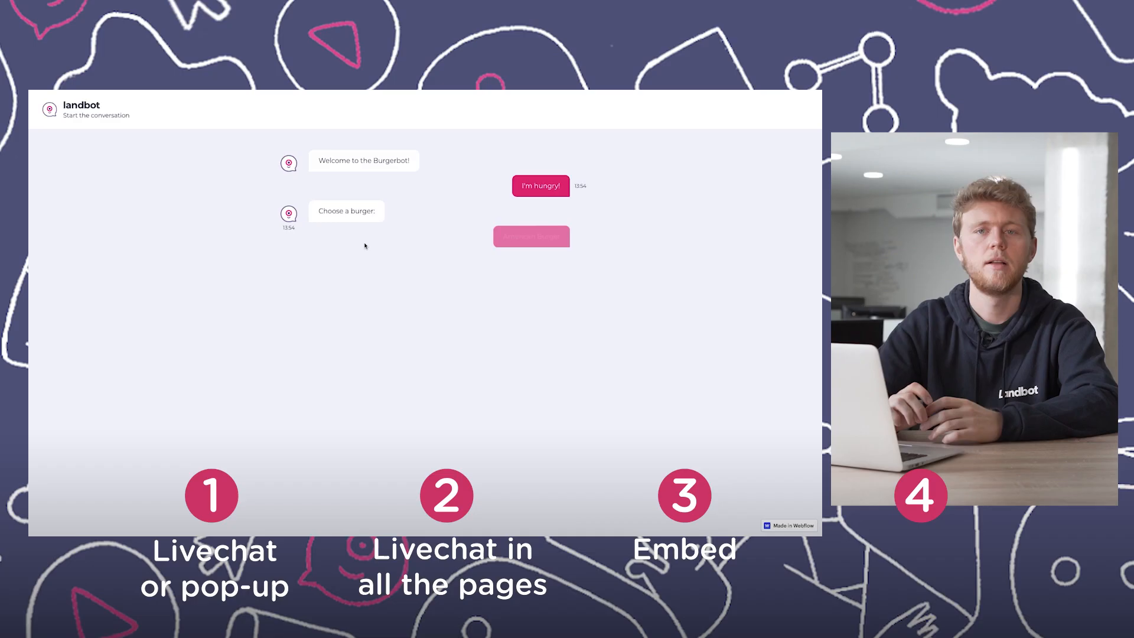
{"action": "left_click", "coordinate": [531, 236]}
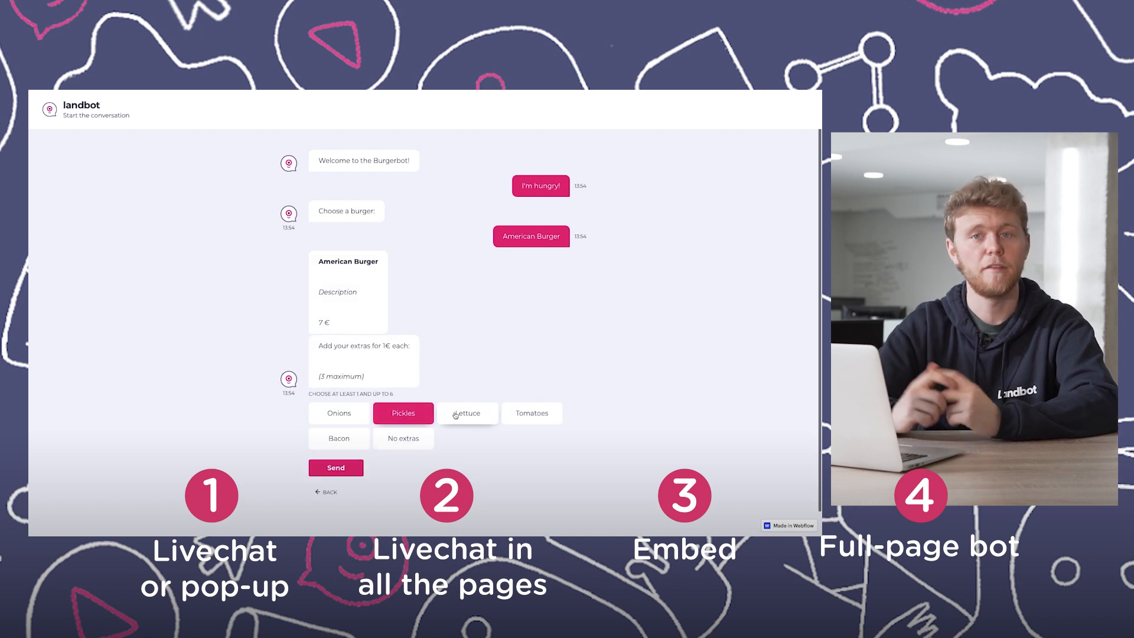
{"action": "left_click", "coordinate": [335, 467]}
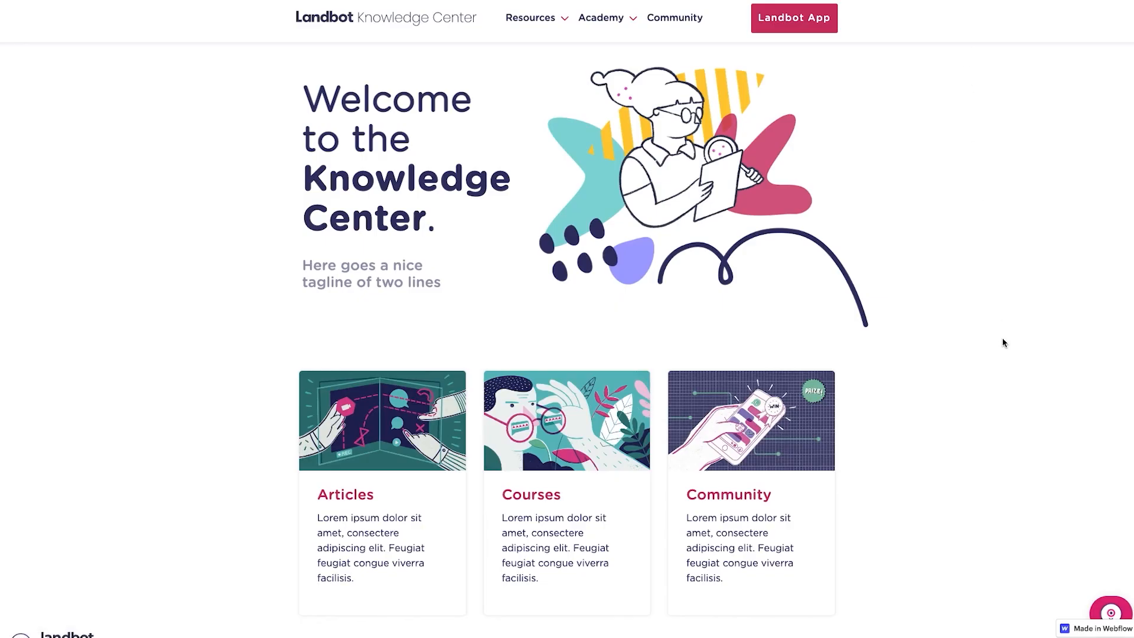
Open the Burger Bot livechat on the live site, then Landbot's sharing and embed options
{"action": "left_click", "coordinate": [1113, 616]}
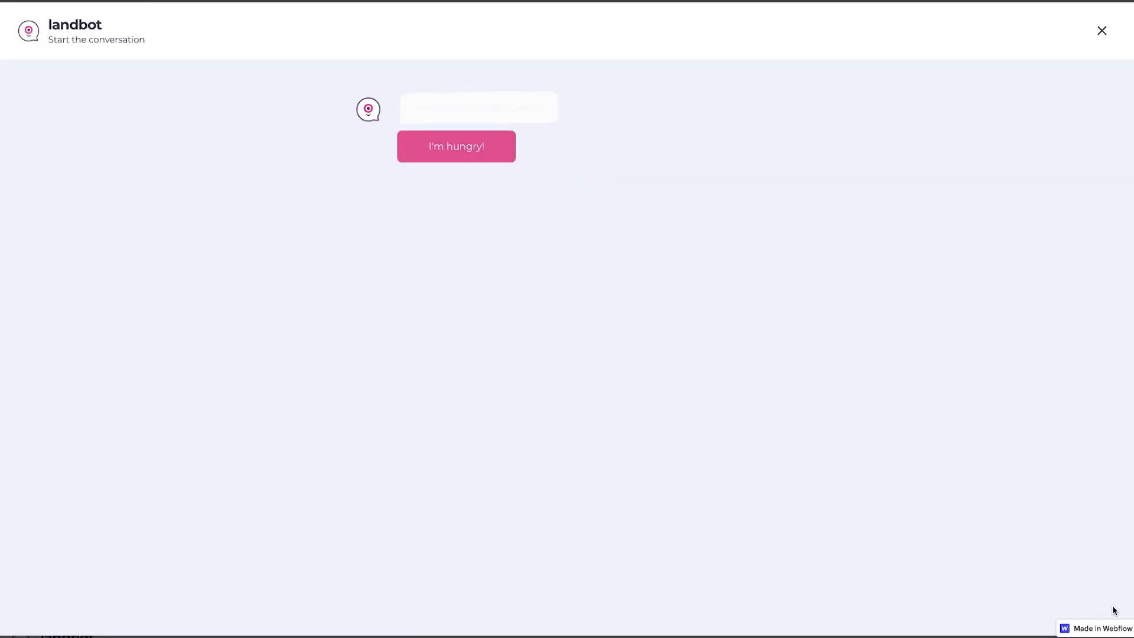
{"action": "left_click", "coordinate": [456, 146]}
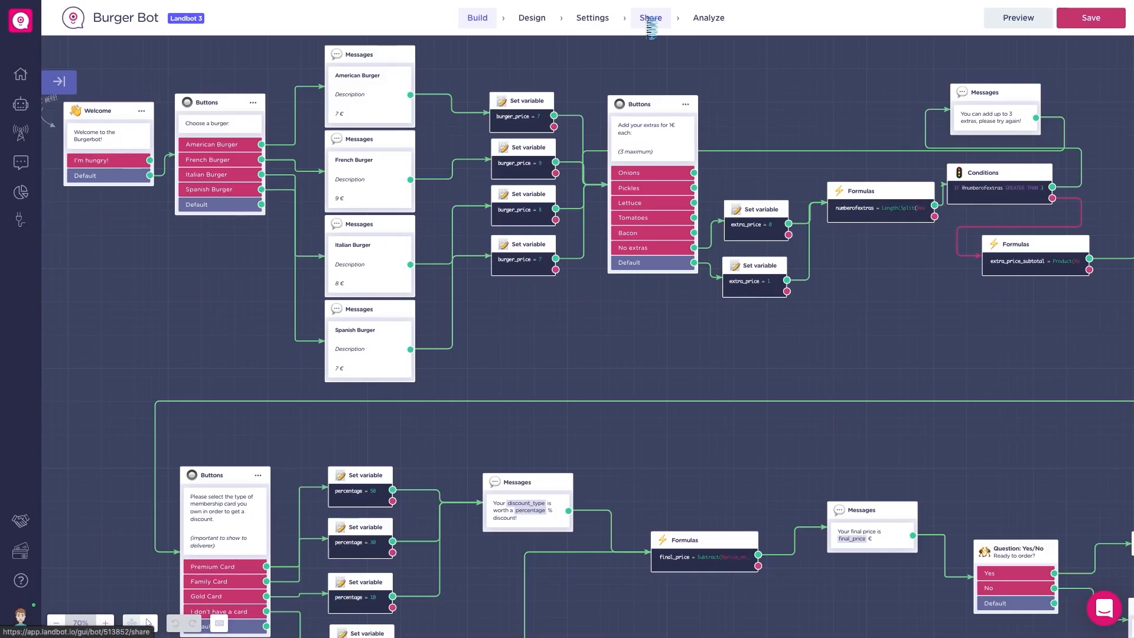
{"action": "left_click", "coordinate": [648, 18]}
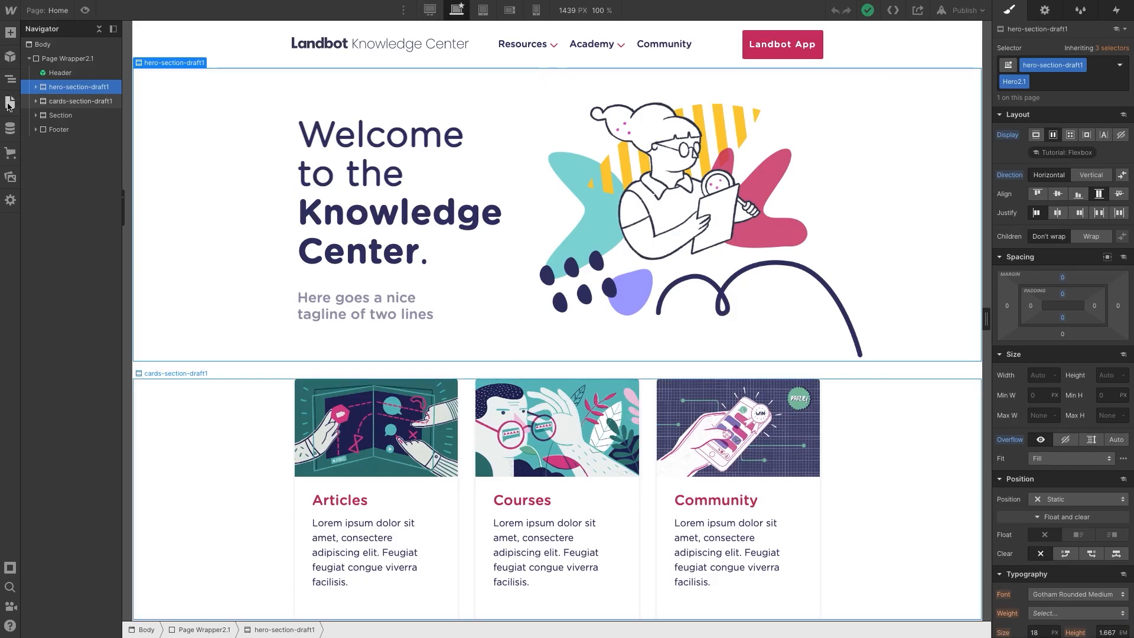
Review the Home page's Before </body> code holding the Landbot Popup script, then close settings
{"action": "left_click", "coordinate": [10, 101]}
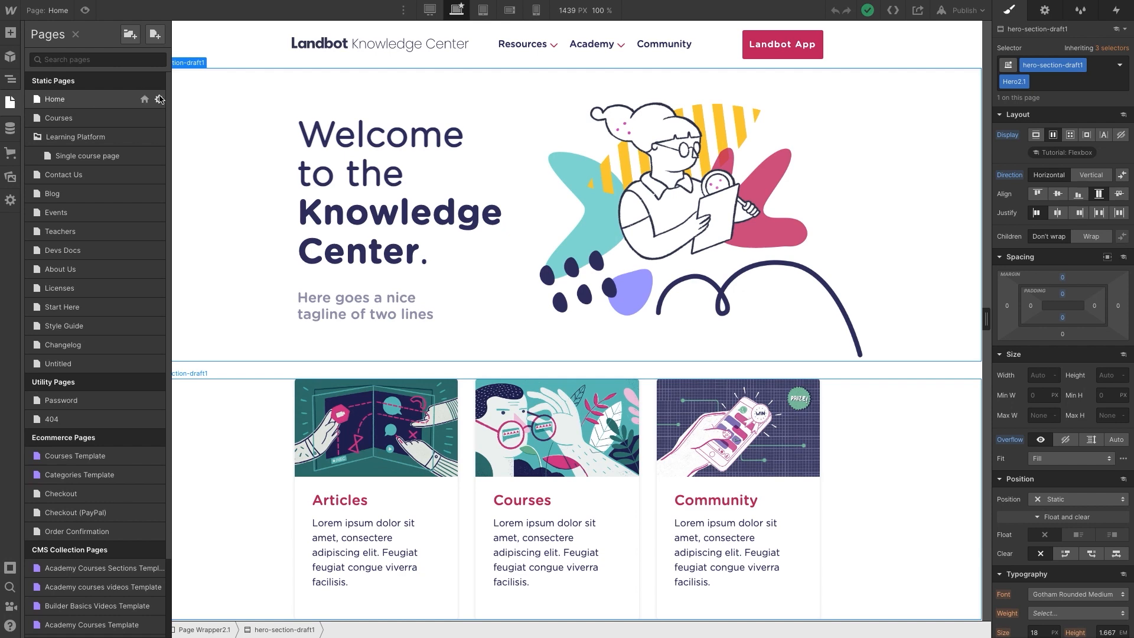
{"action": "left_click", "coordinate": [159, 99]}
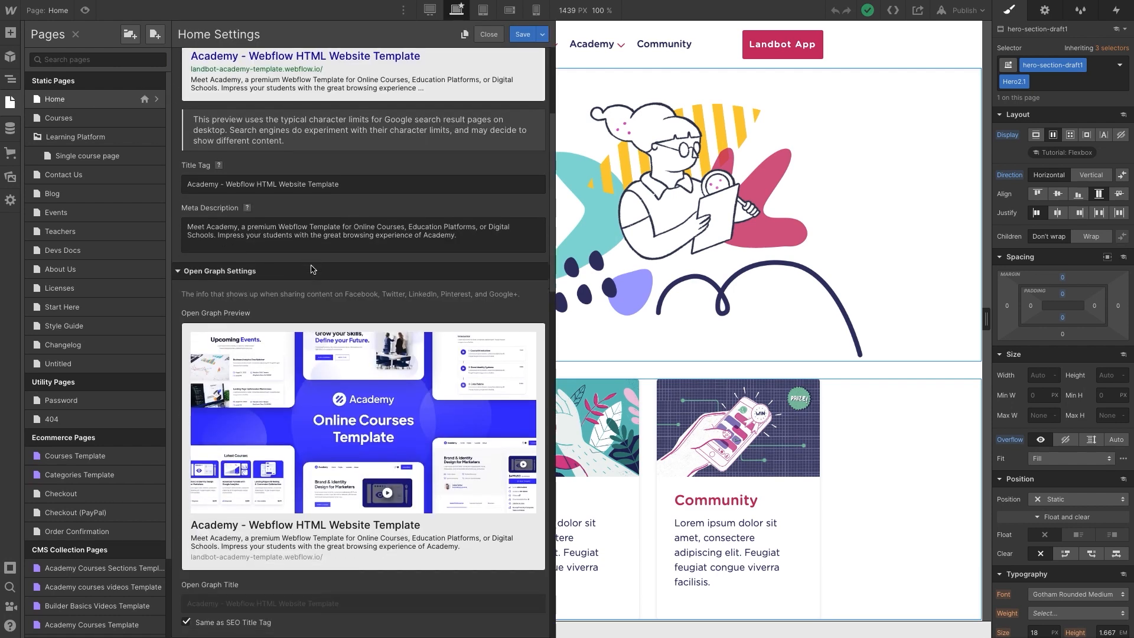
{"action": "scroll", "scroll_direction": "down", "scroll_amount": 3}
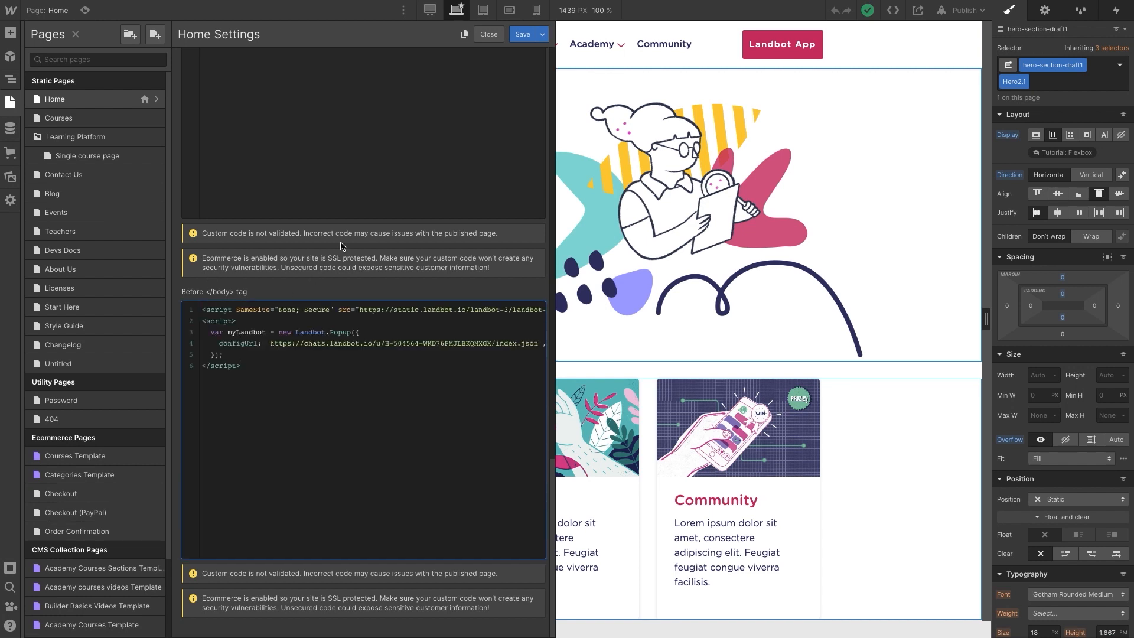
{"action": "left_click", "coordinate": [488, 34]}
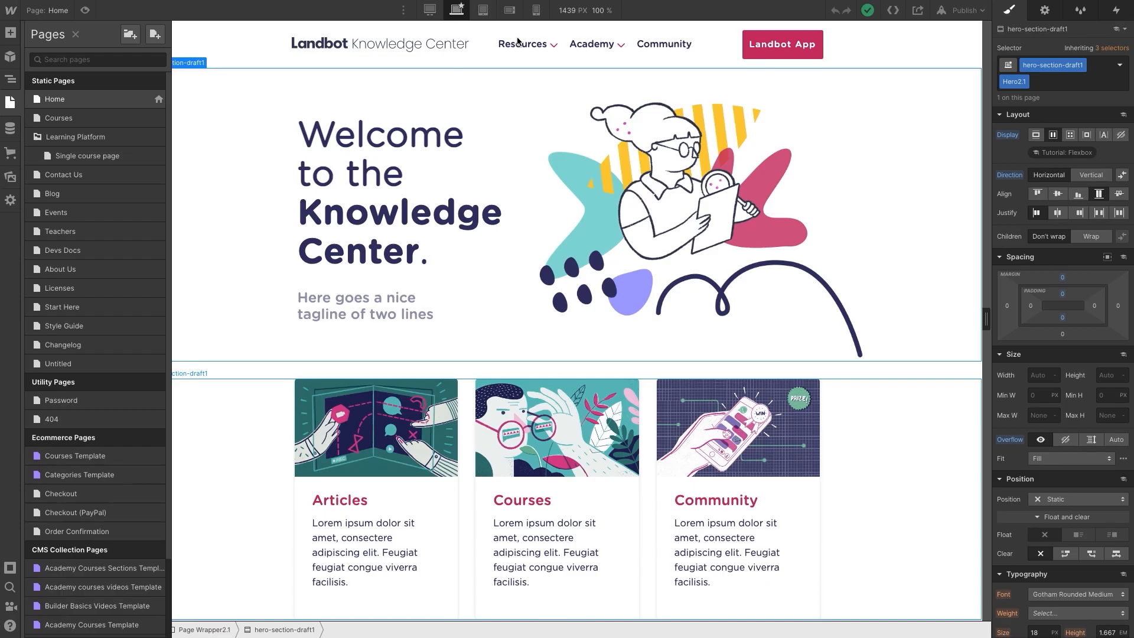
Paste Landbot's Livechat code into site Footer Code, save, publish, and open the live chatbot
{"action": "left_click", "coordinate": [961, 10]}
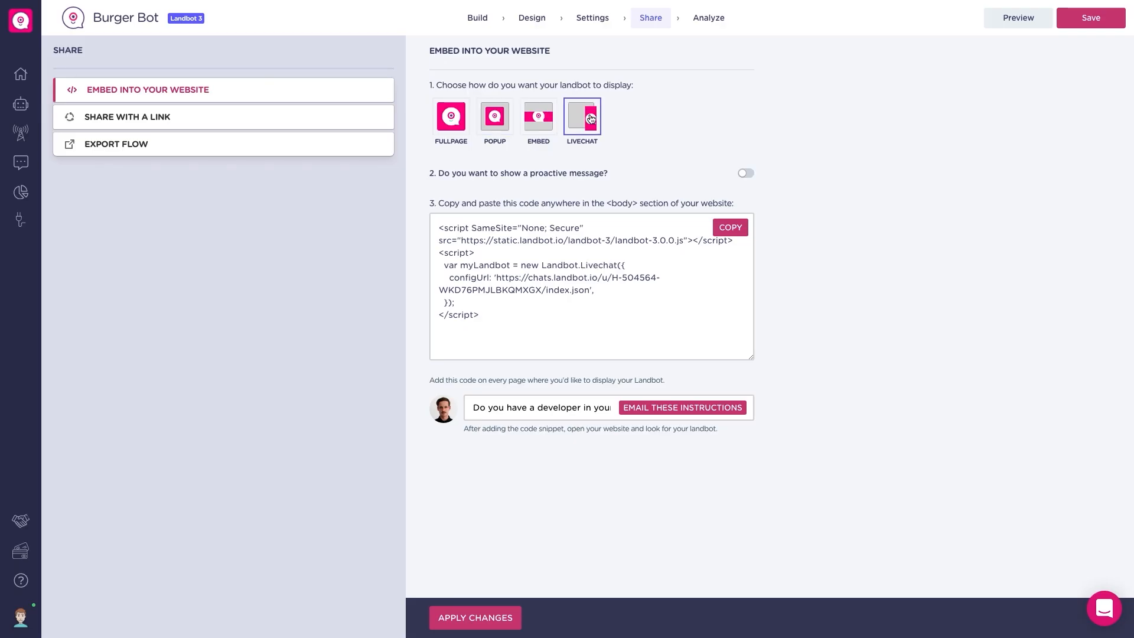
{"action": "left_click", "coordinate": [729, 227]}
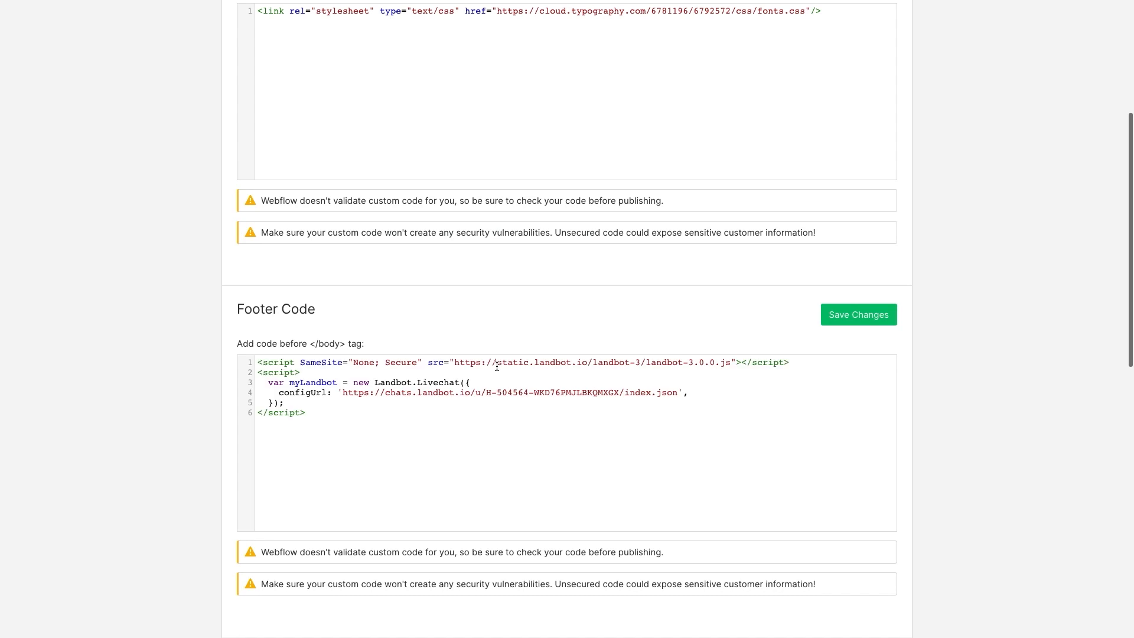
{"action": "left_click", "coordinate": [859, 314]}
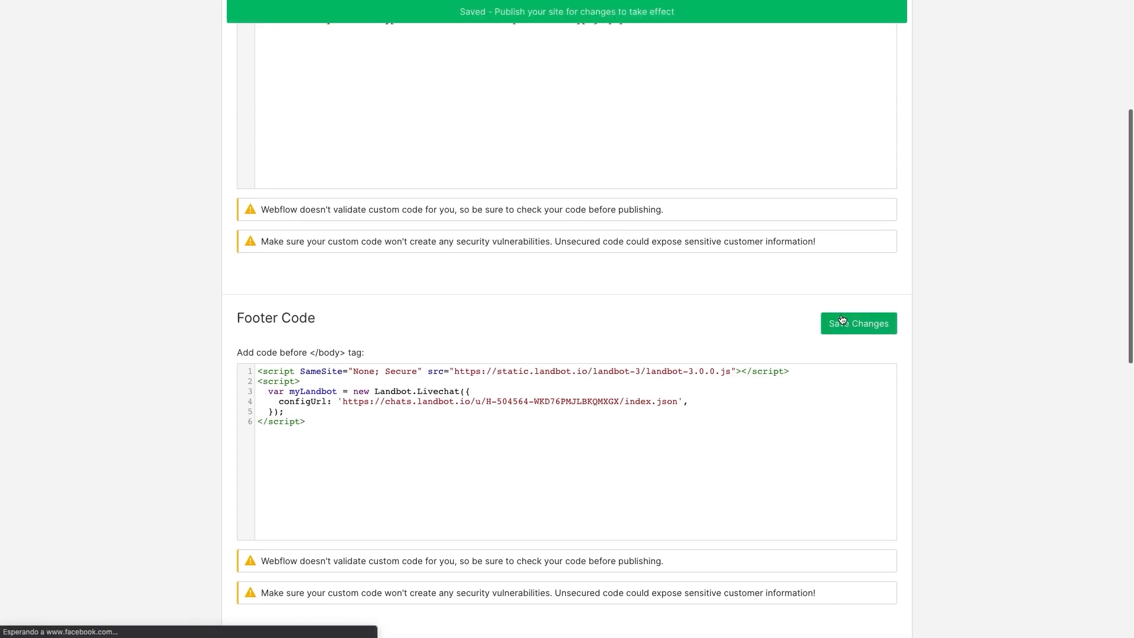
{"action": "left_click", "coordinate": [876, 56]}
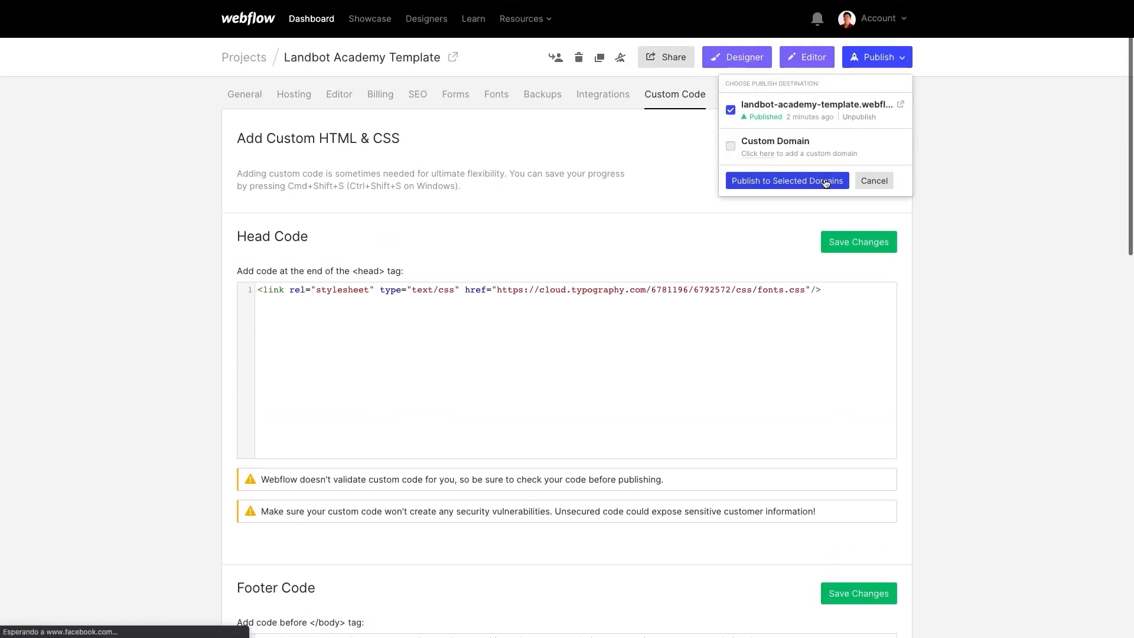
{"action": "left_click", "coordinate": [787, 180]}
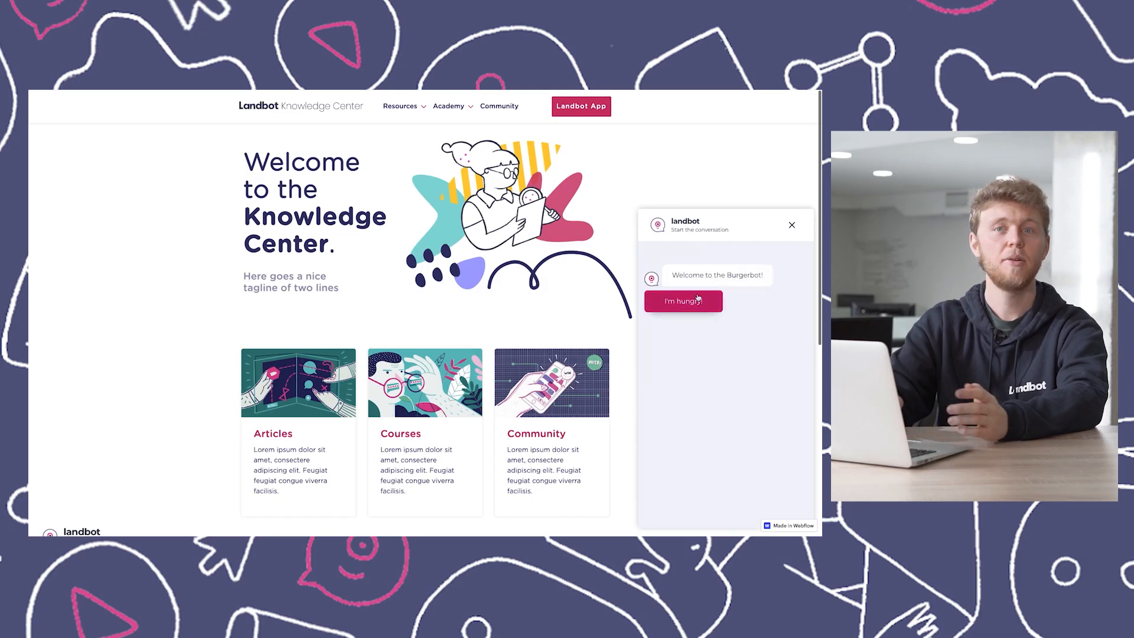
Choose Landbot's Embed option and copy its 500px-height container code
{"action": "left_click", "coordinate": [448, 105]}
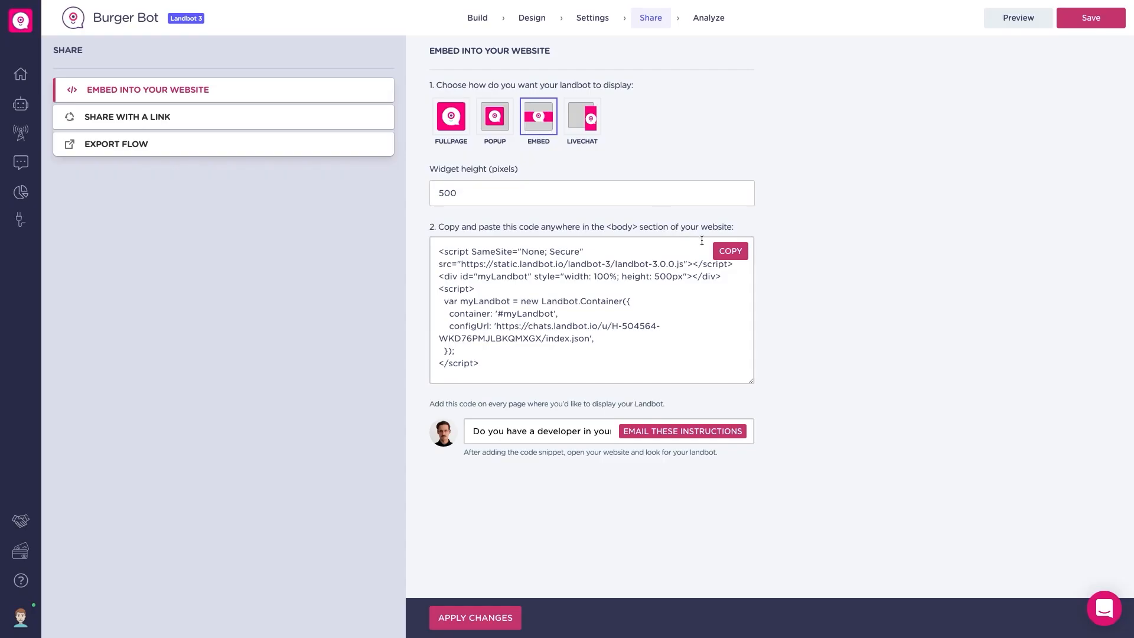
{"action": "left_click", "coordinate": [730, 251]}
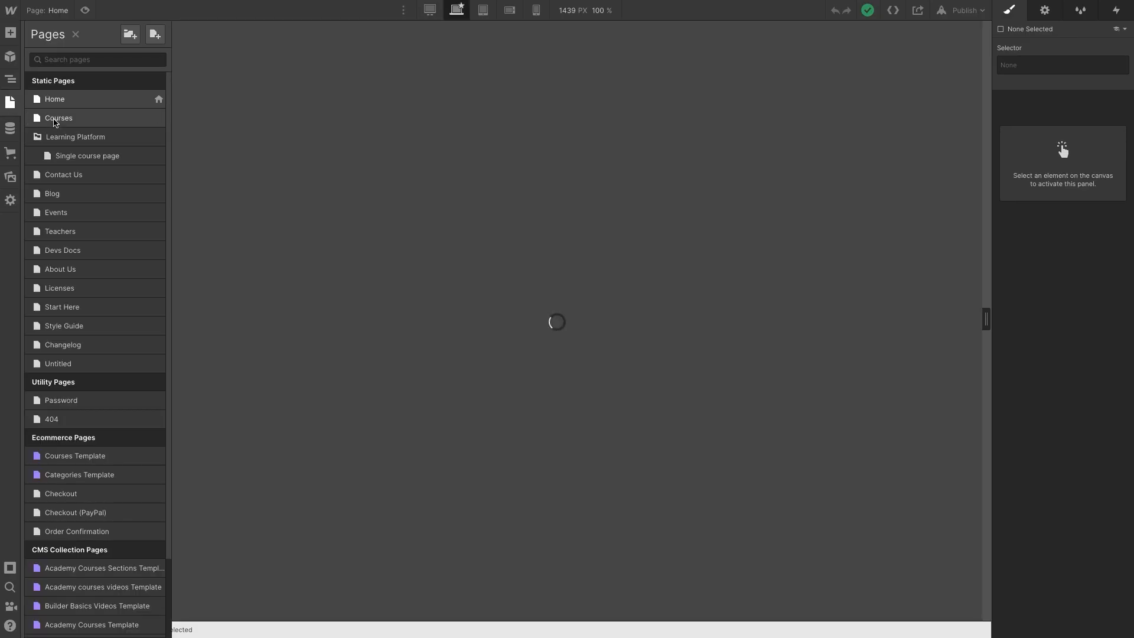
Open the Courses page and add an HTML Embed element for the Landbot container code
{"action": "left_click", "coordinate": [58, 117]}
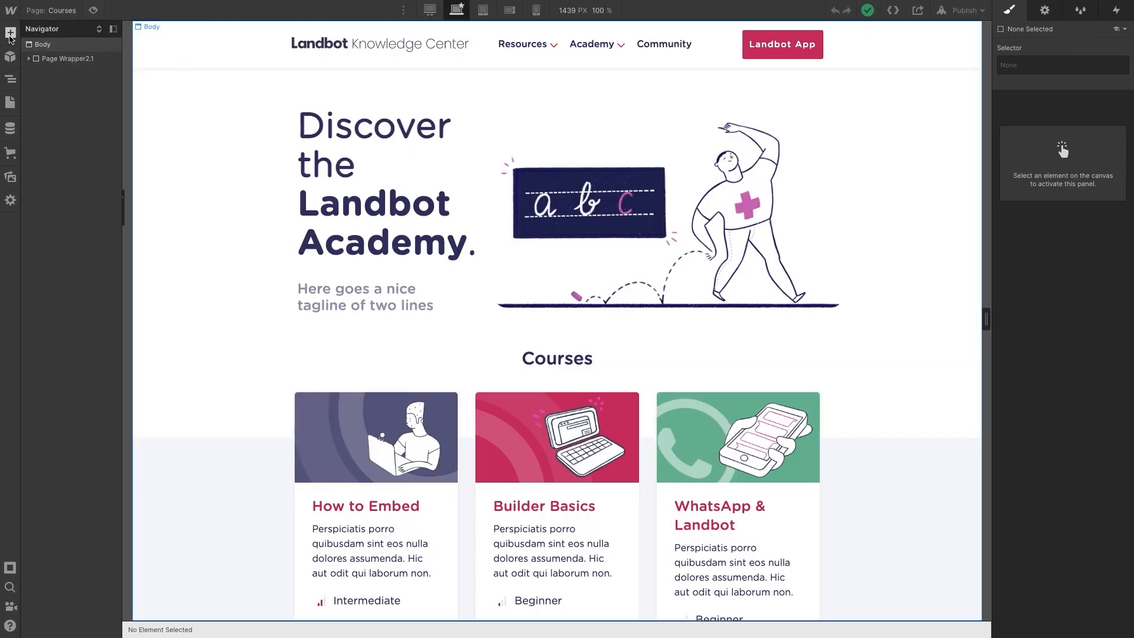
{"action": "left_click", "coordinate": [10, 33]}
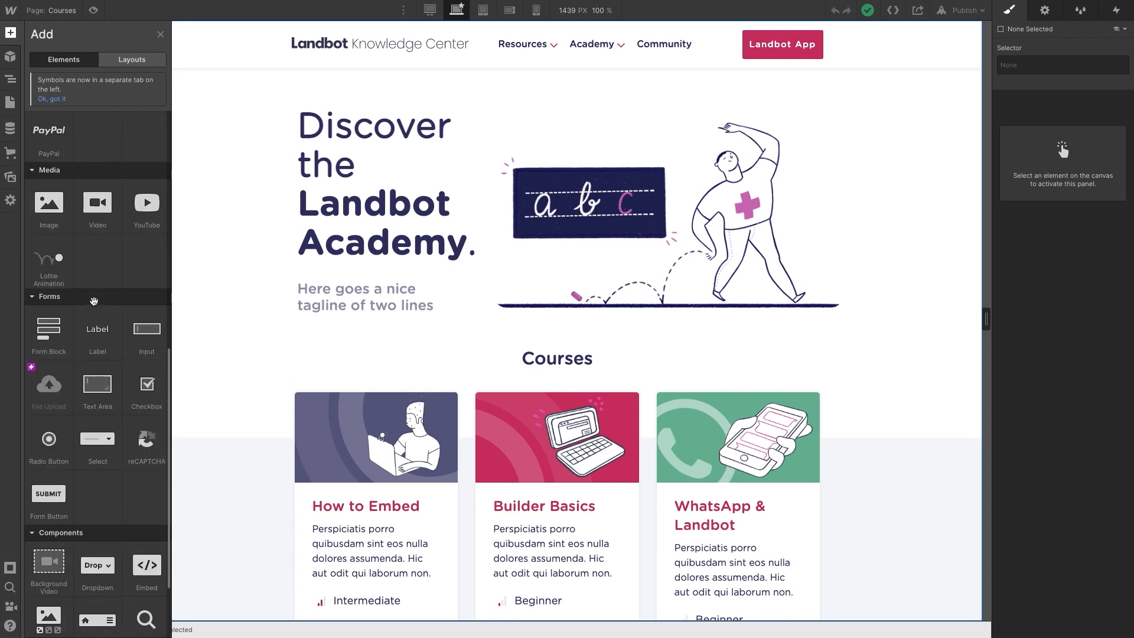
{"action": "scroll", "scroll_direction": "down", "scroll_amount": 3}
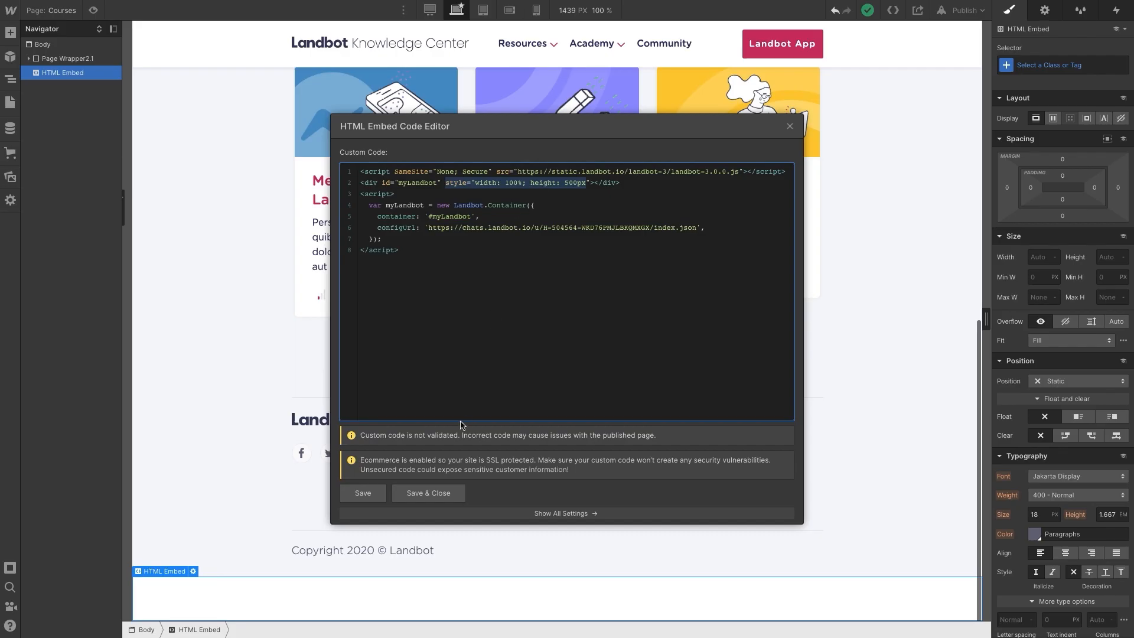
Save the HTML Embed code and place the embed inside Section Courses via the Navigator
{"action": "left_click", "coordinate": [427, 493]}
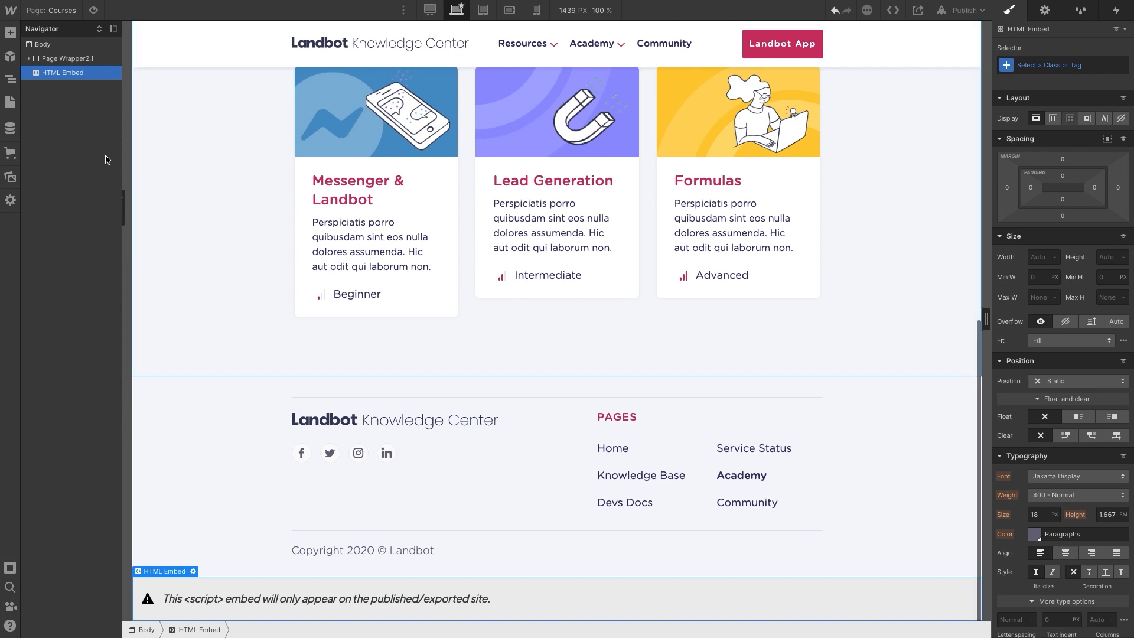
{"action": "left_click", "coordinate": [28, 58]}
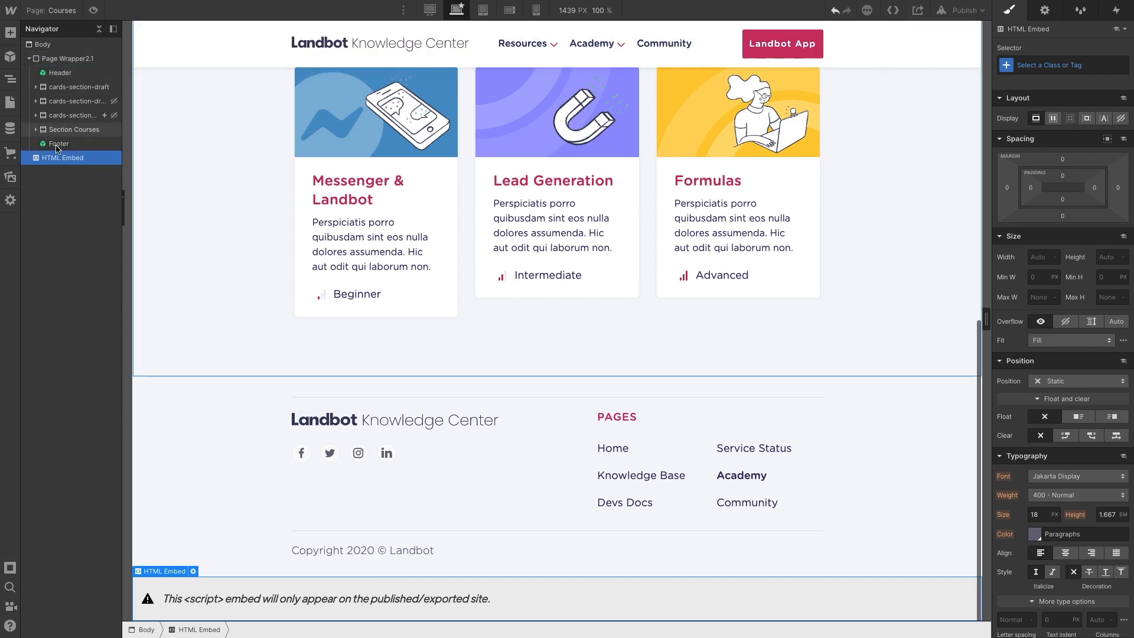
{"action": "left_click", "coordinate": [45, 129]}
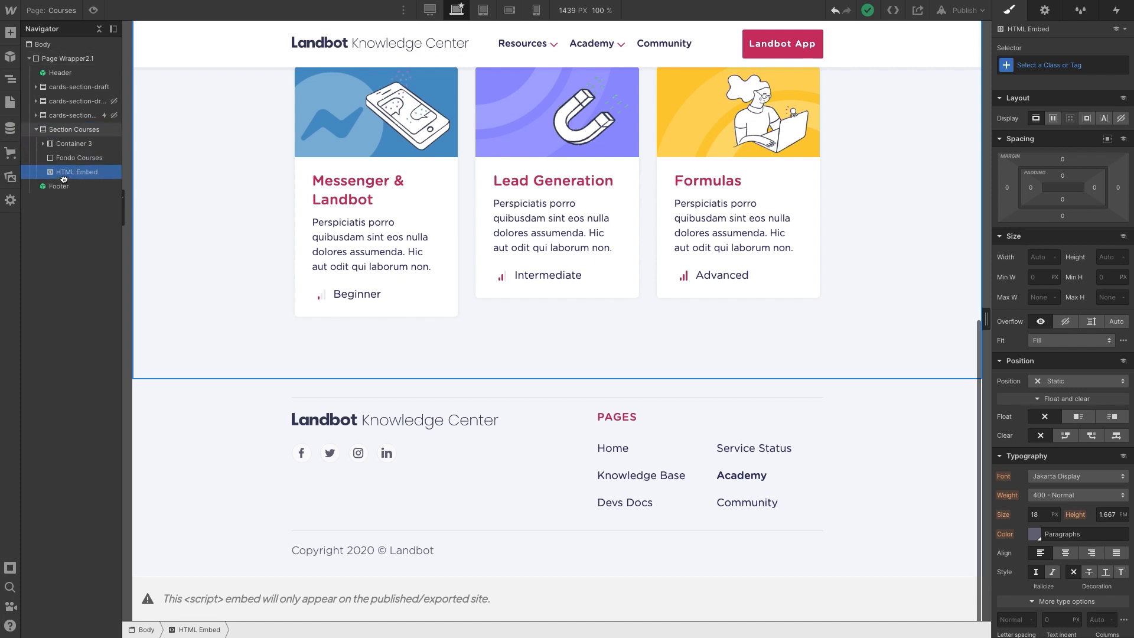
{"action": "left_click", "coordinate": [76, 172]}
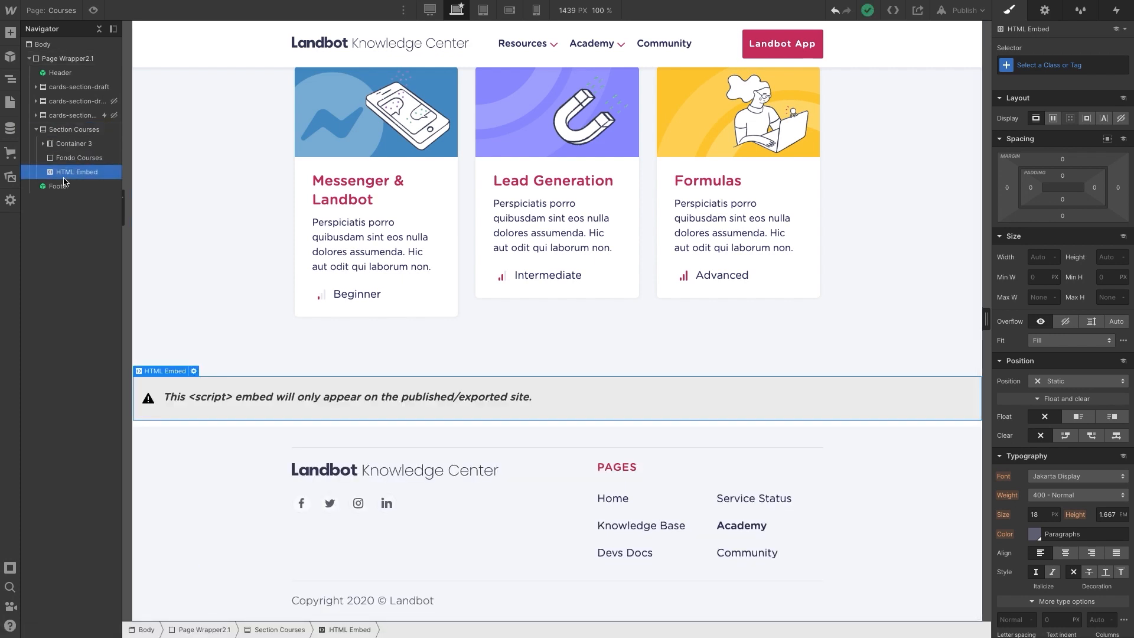
{"action": "left_click", "coordinate": [961, 10]}
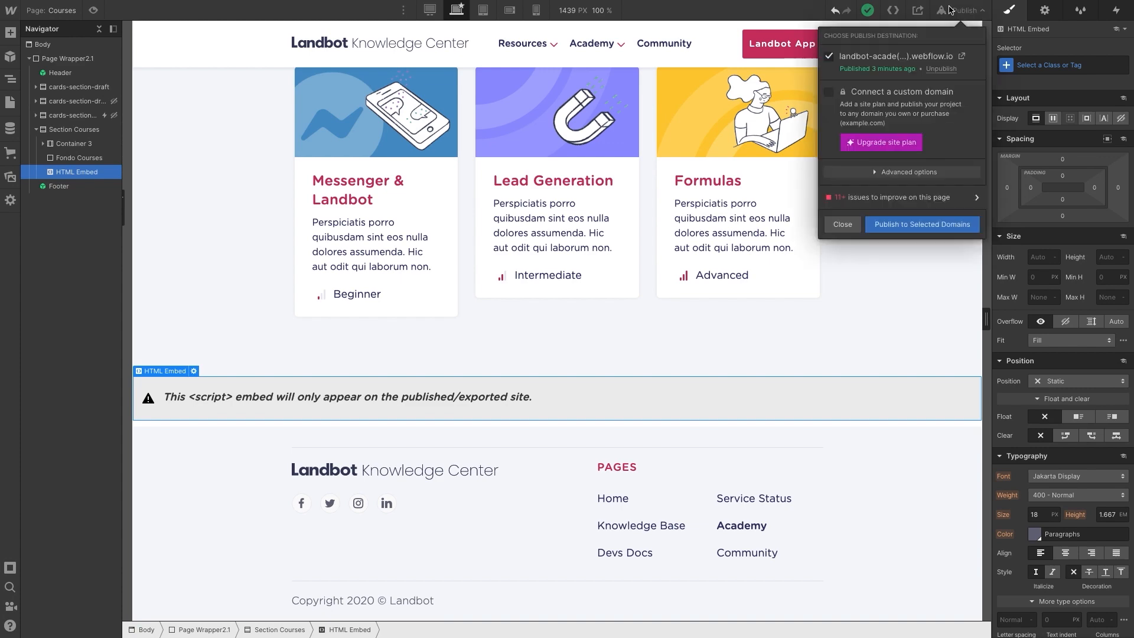
Create the Full Page Landbot page and select Landbot's Fullpage share option
{"action": "left_click", "coordinate": [921, 225]}
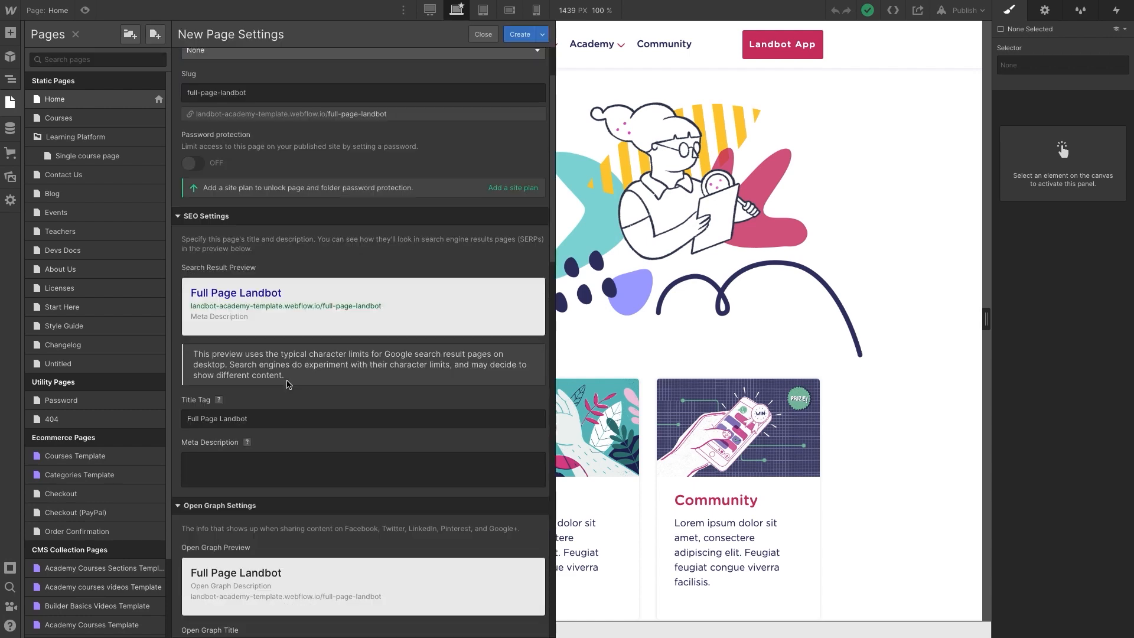
{"action": "scroll", "scroll_direction": "down", "scroll_amount": 3}
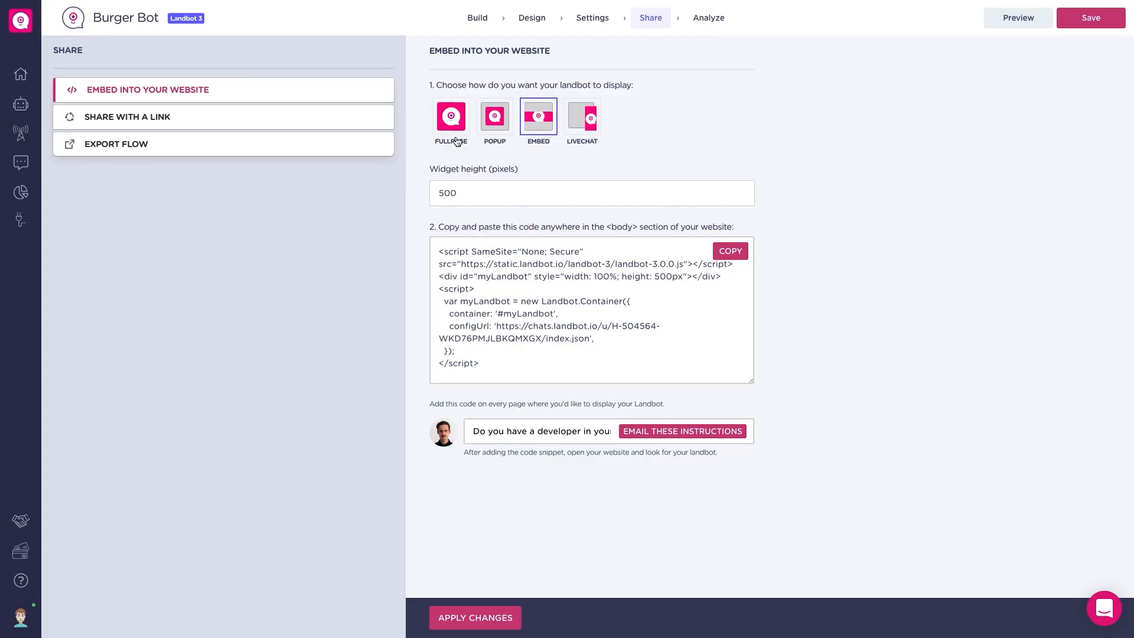
{"action": "left_click", "coordinate": [451, 116]}
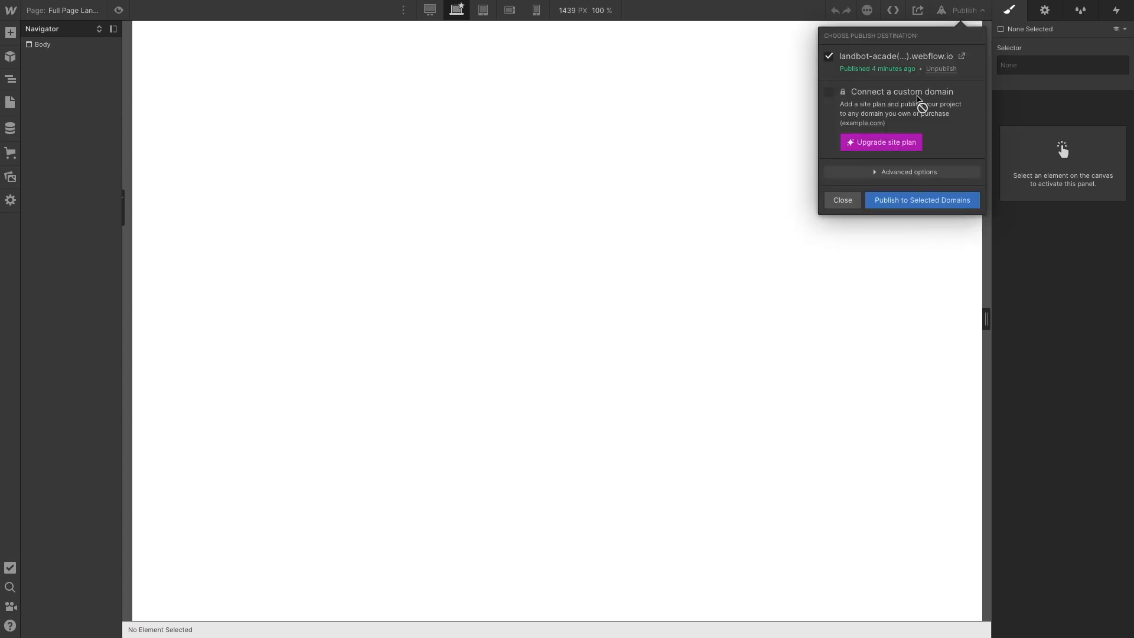
Publish to the Webflow domain and view the full-page Burger Bot
{"action": "left_click", "coordinate": [961, 56]}
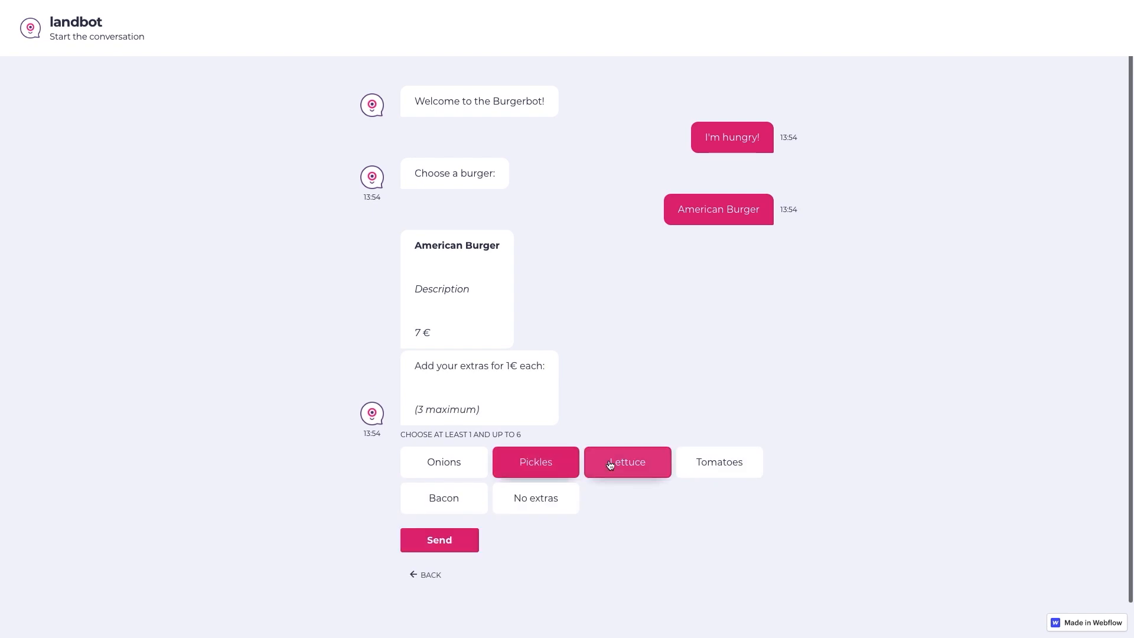
Add Lettuce alongside Pickles in the live full-page bot
{"action": "left_click", "coordinate": [439, 539]}
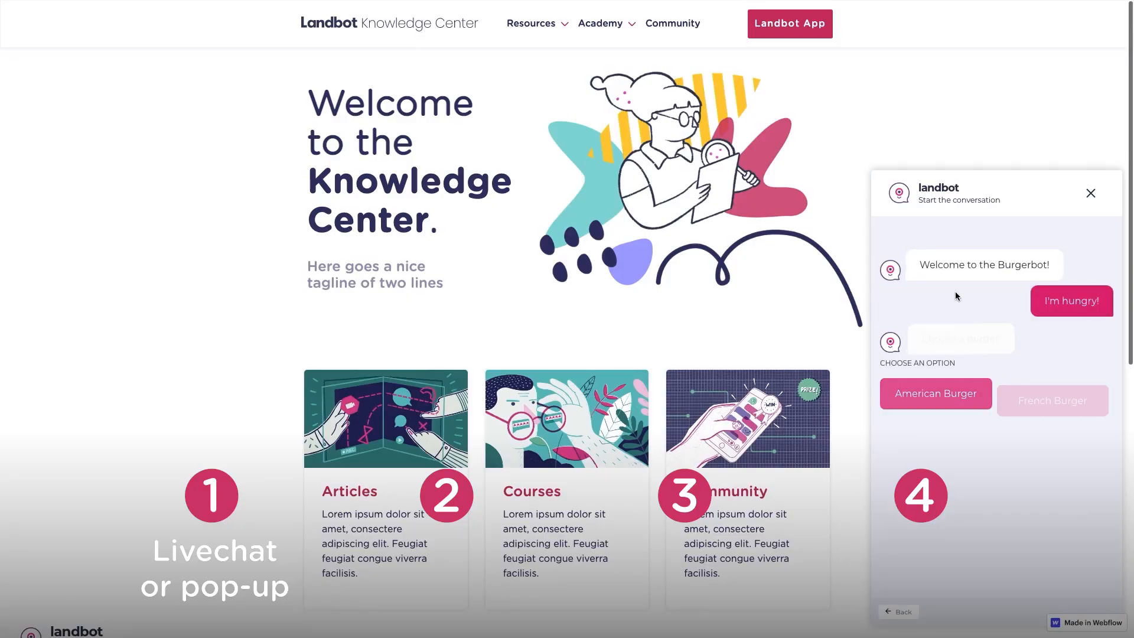
On the live site, view the inline bot on All Courses, then pick Pickles in the full-page bot
{"action": "left_click", "coordinate": [600, 23]}
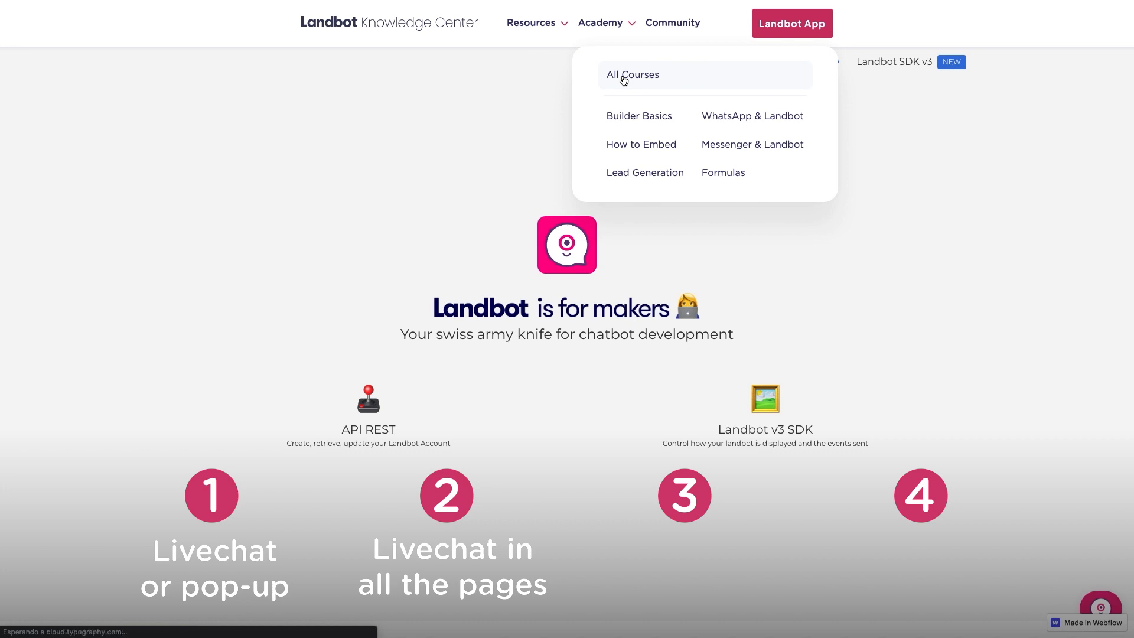
{"action": "scroll", "scroll_direction": "down", "scroll_amount": 3}
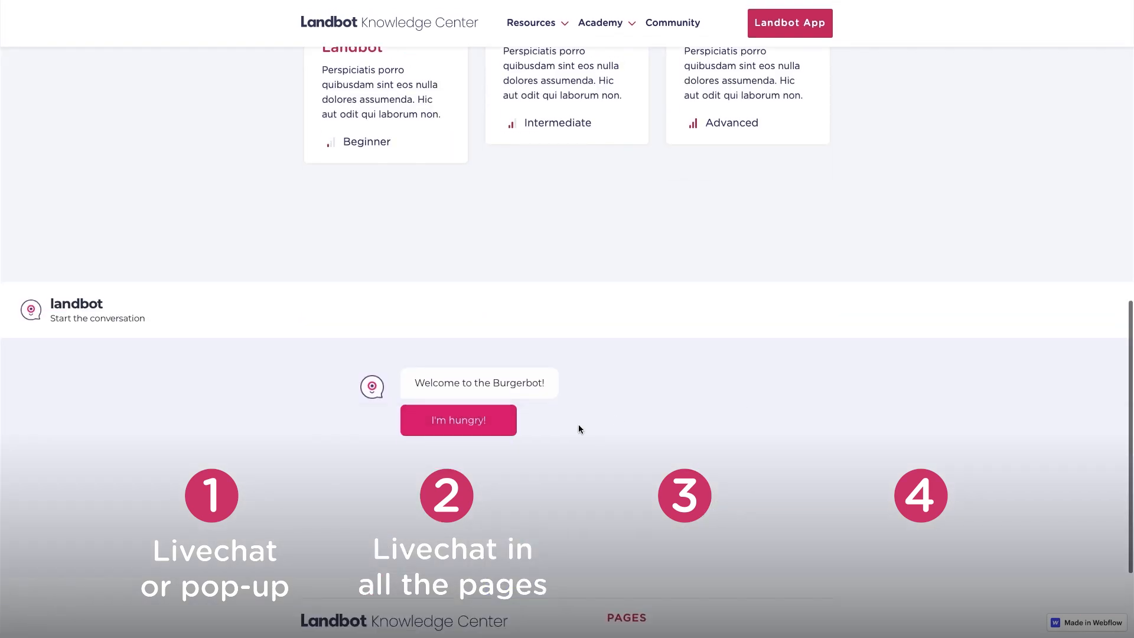
{"action": "left_click", "coordinate": [458, 420]}
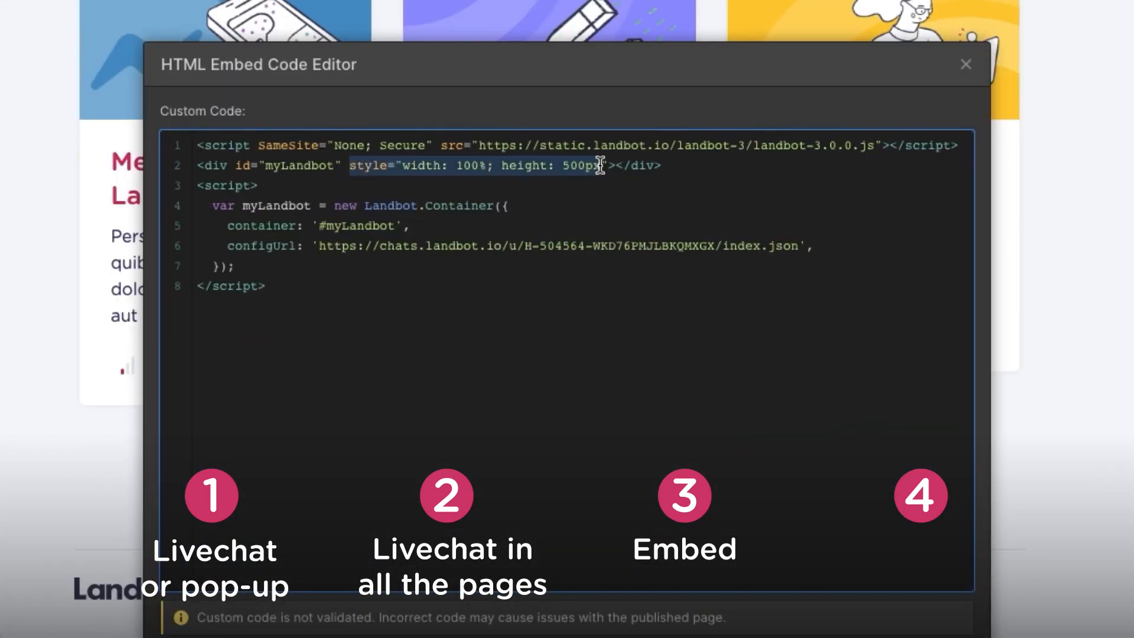
{"action": "left_click", "coordinate": [964, 64]}
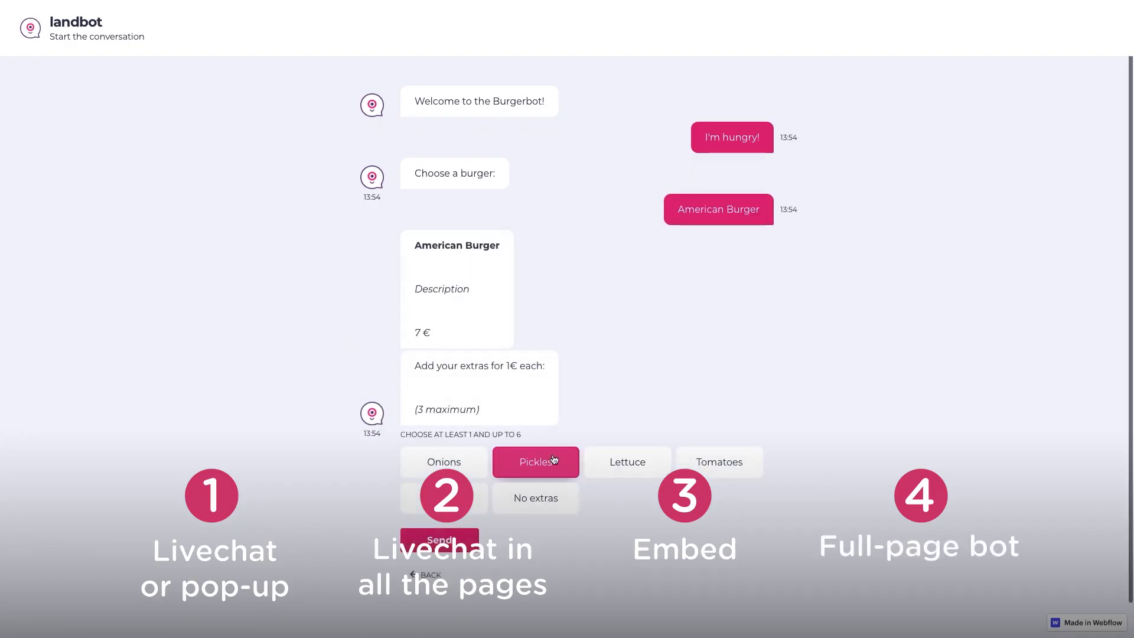